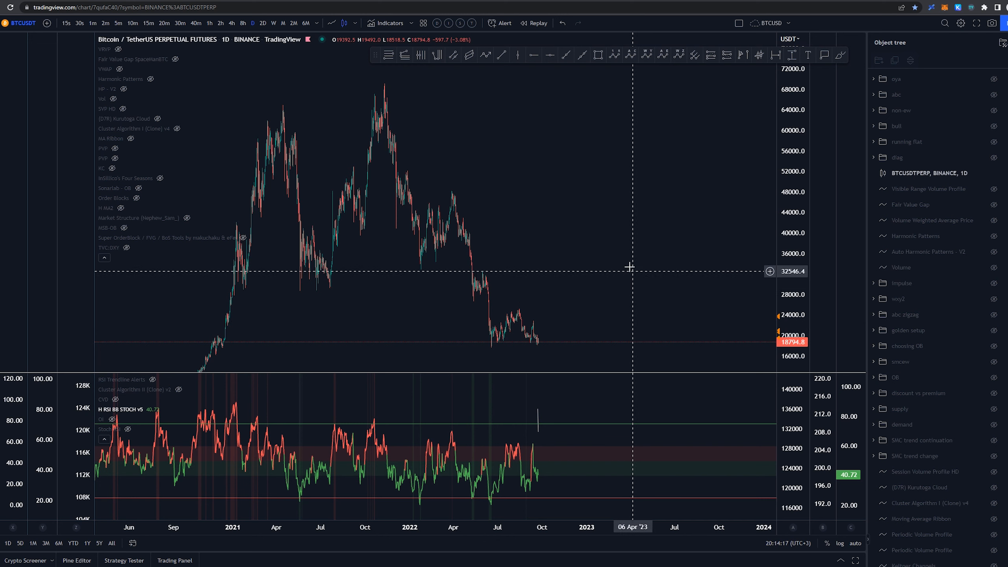
Center the November 2021 peak and brush-sketch descending lines along the 2021–2022 decline
{"action": "left_click_drag", "start_coordinate": [381, 78], "coordinate": [517, 347]}
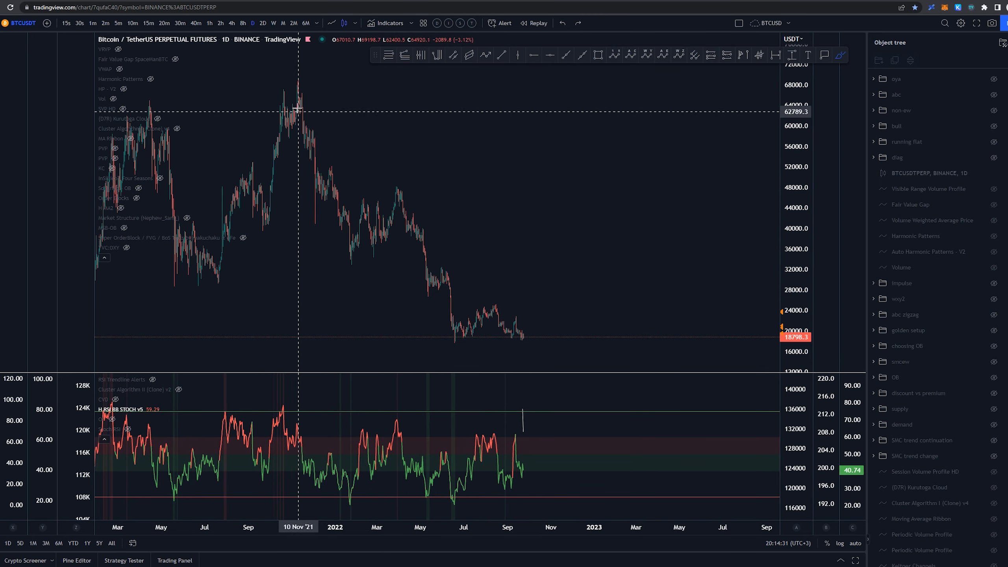
{"action": "left_click_drag", "start_coordinate": [292, 84], "coordinate": [463, 335]}
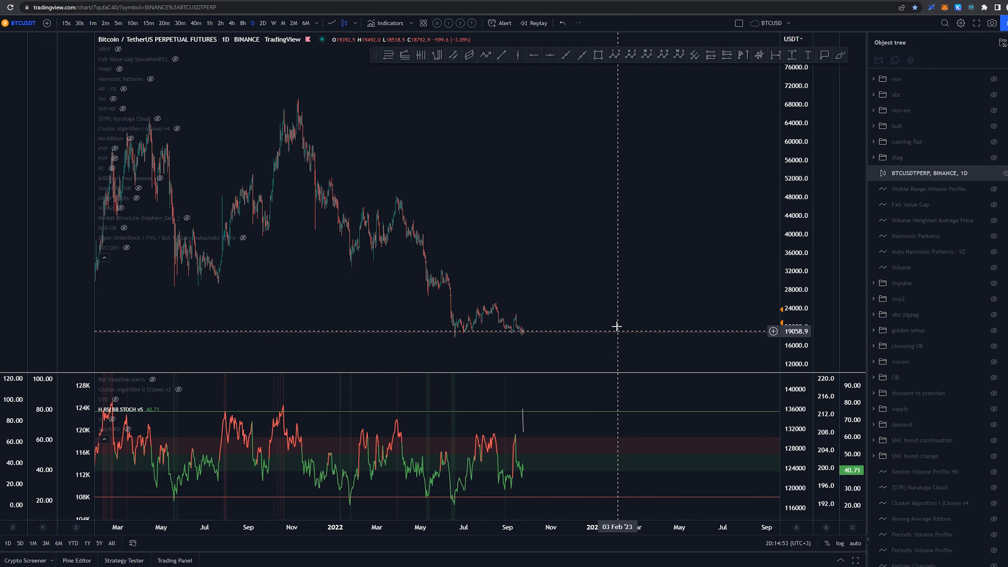
{"action": "right_click", "coordinate": [391, 189]}
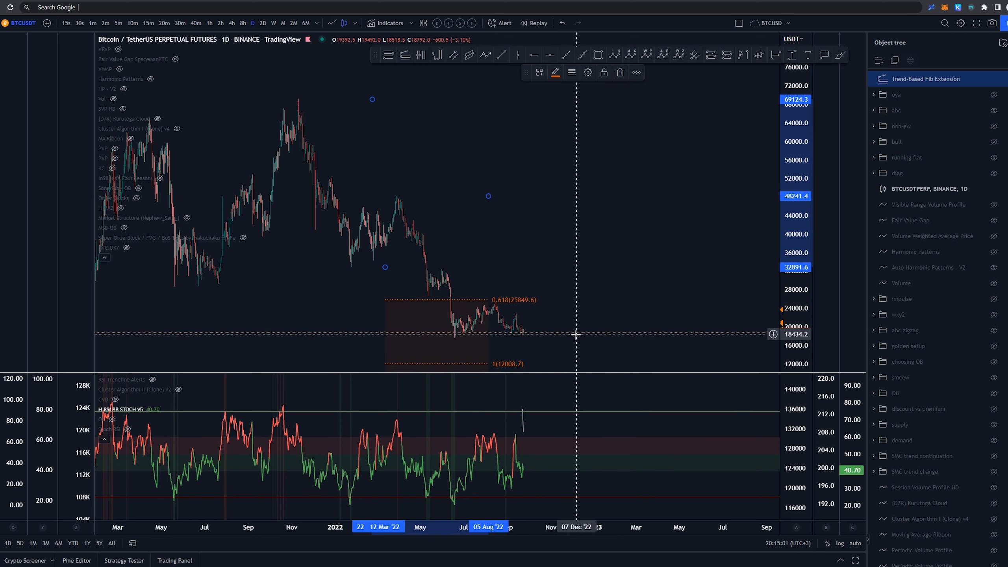
{"action": "mouse_move", "coordinate": [508, 260]}
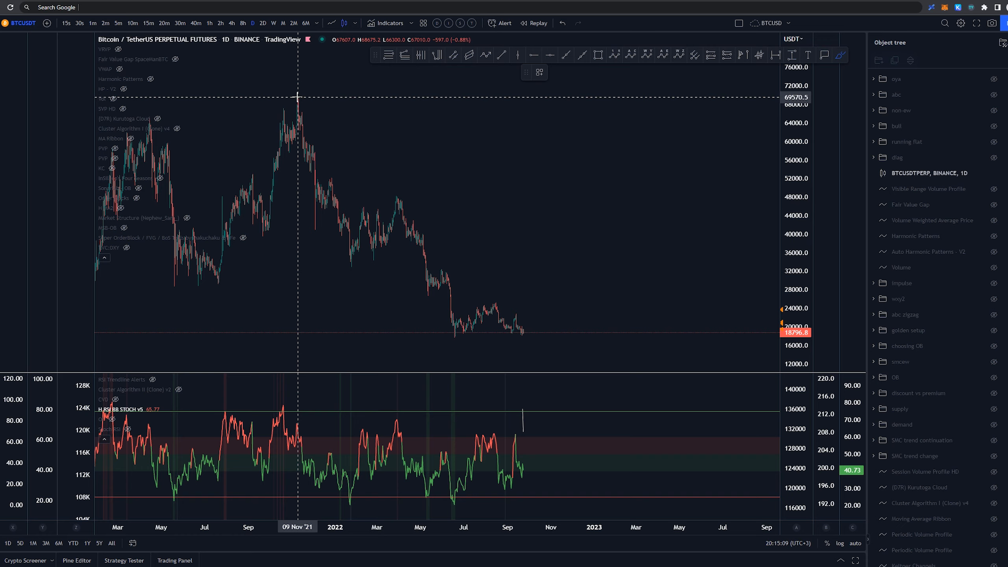
{"action": "left_click_drag", "start_coordinate": [298, 101], "coordinate": [454, 337]}
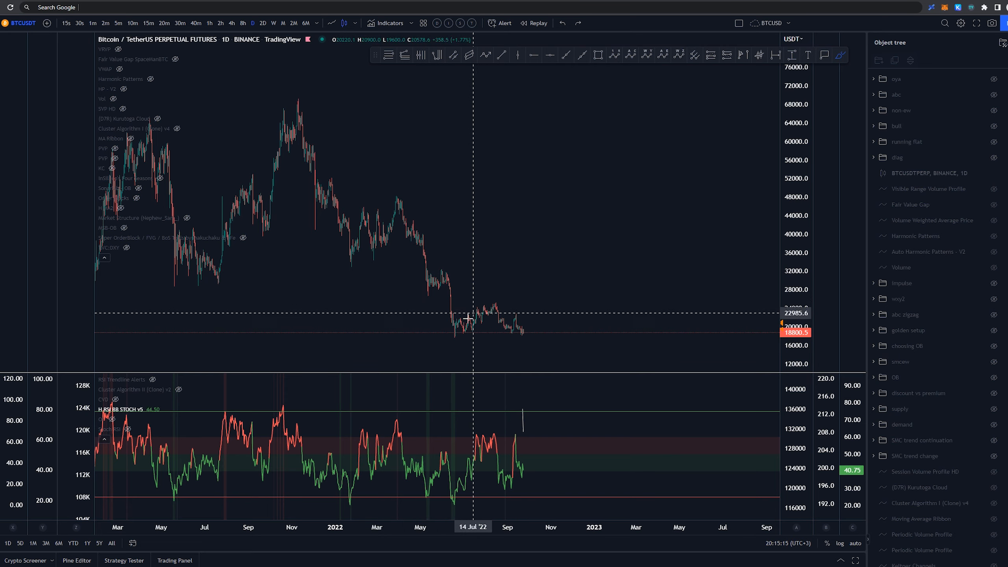
{"action": "mouse_move", "coordinate": [755, 283]}
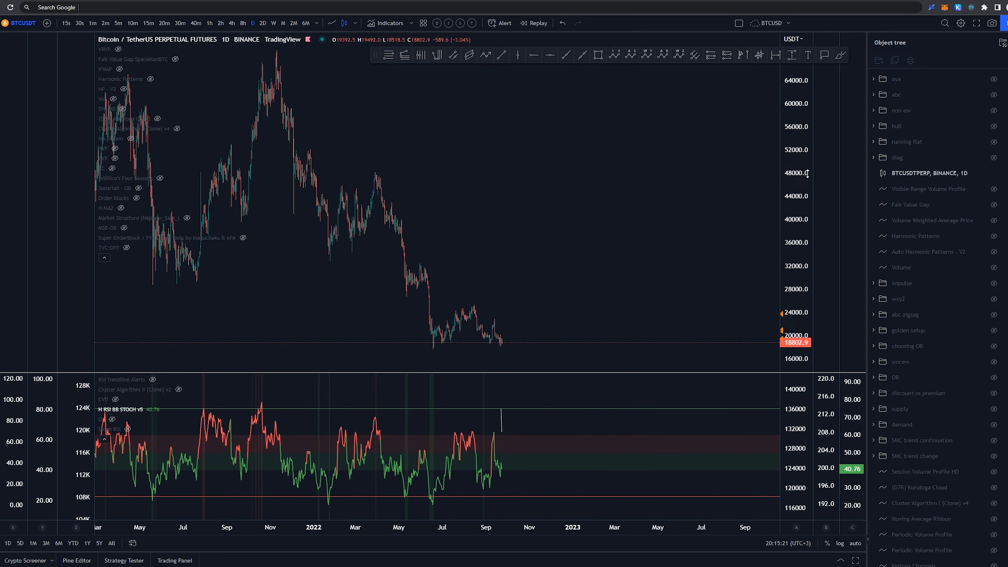
{"action": "left_click_drag", "start_coordinate": [282, 81], "coordinate": [321, 260]}
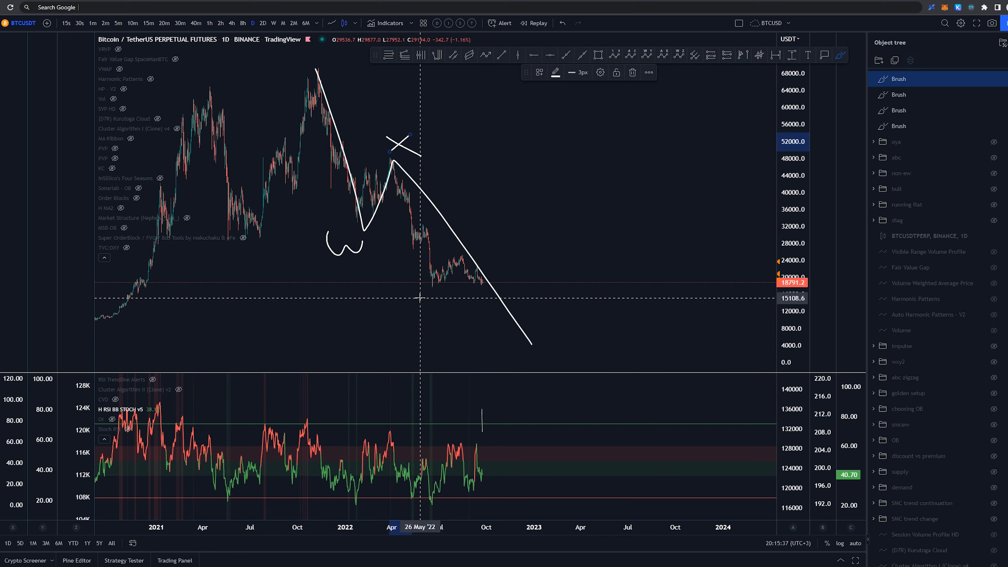
{"action": "mouse_move", "coordinate": [565, 359]}
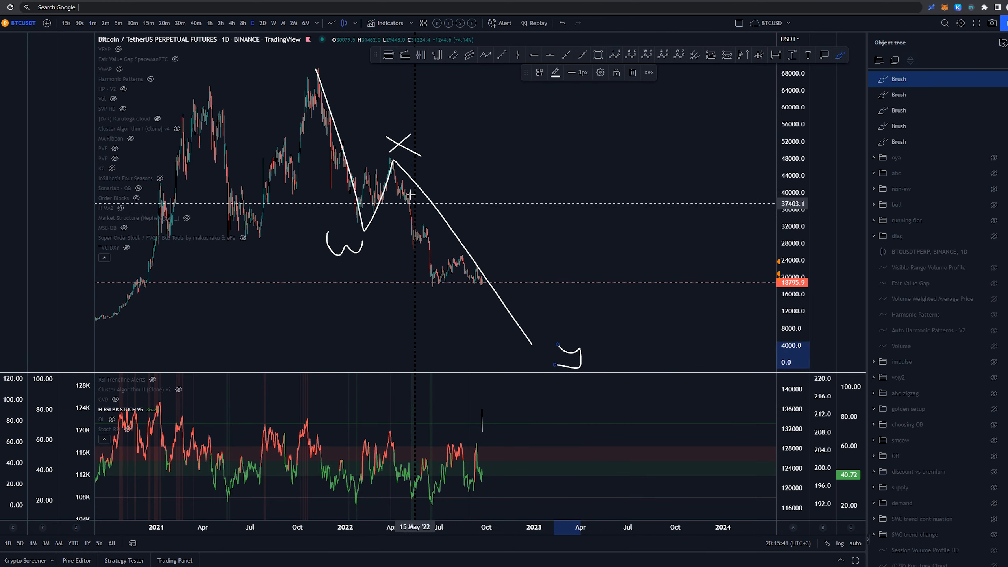
{"action": "mouse_move", "coordinate": [744, 493]}
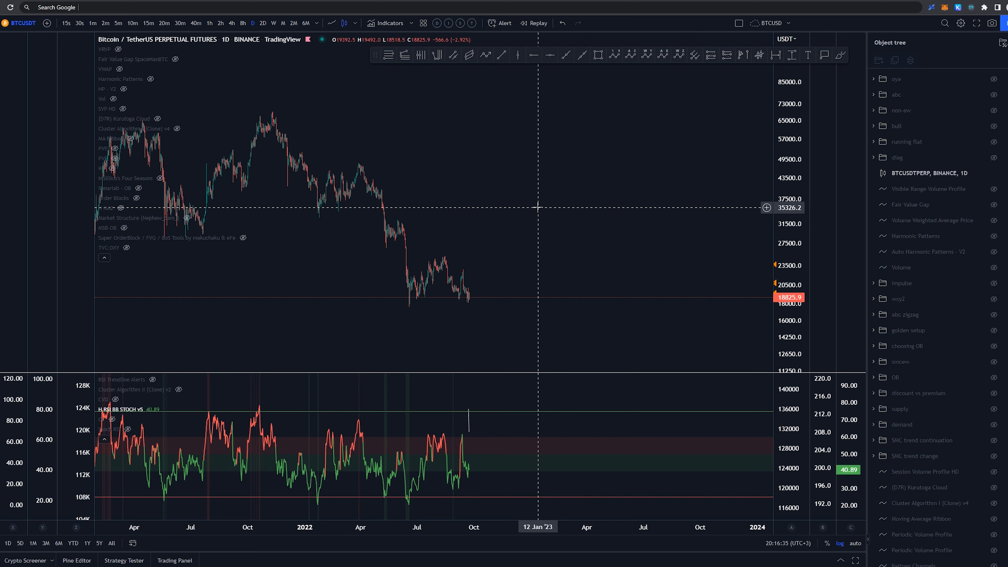
{"action": "mouse_move", "coordinate": [527, 208]}
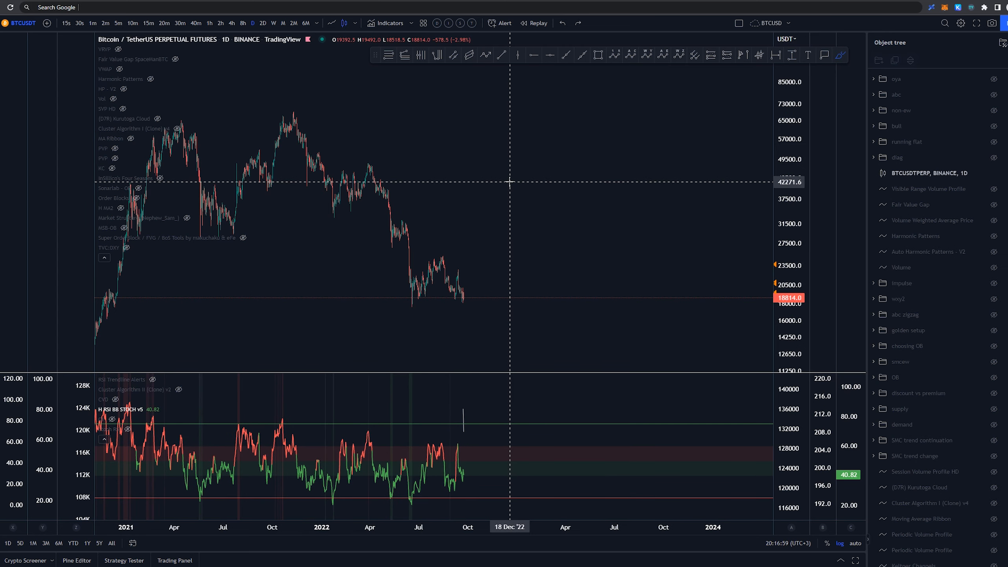
{"action": "left_click_drag", "start_coordinate": [294, 114], "coordinate": [326, 226]}
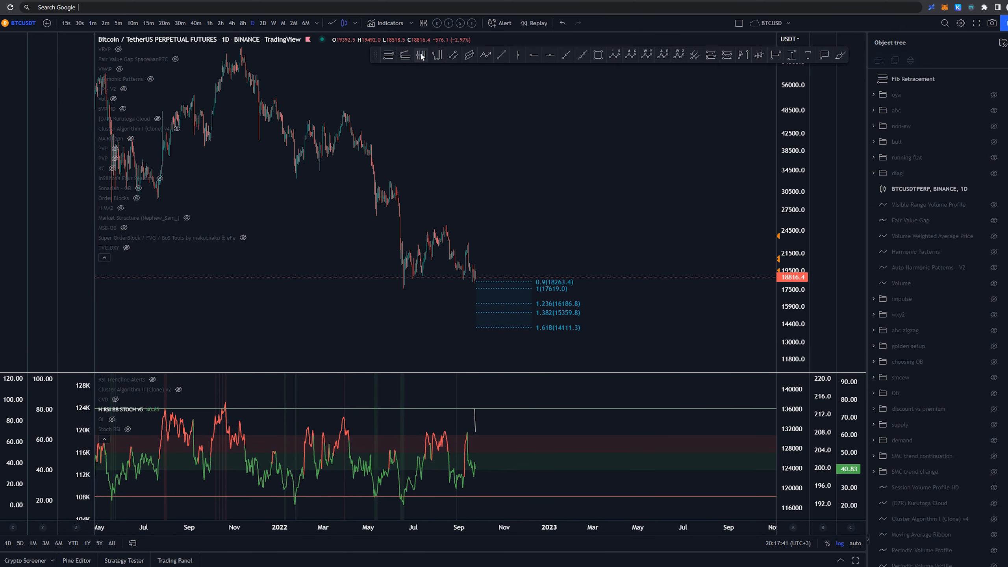
{"action": "mouse_move", "coordinate": [537, 248]}
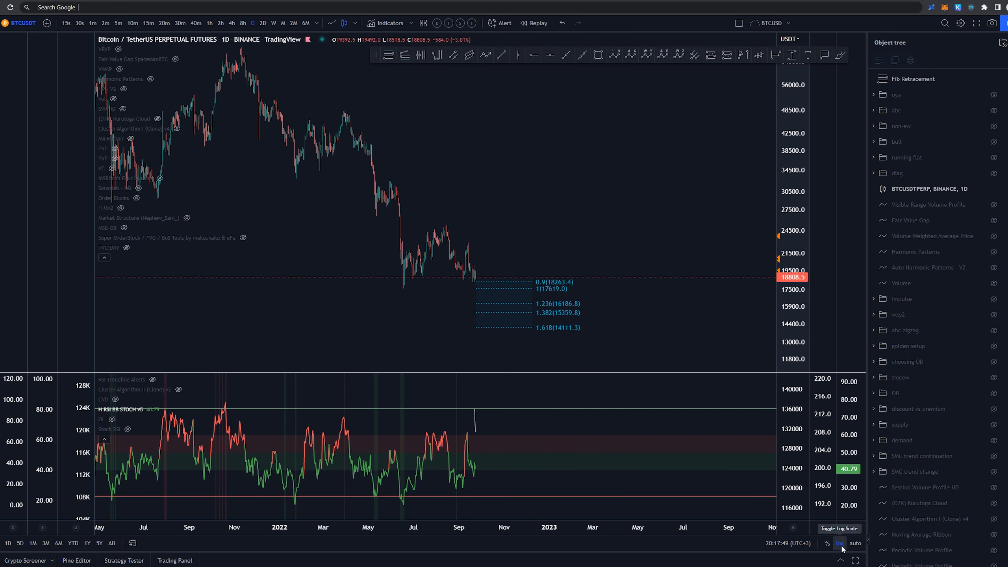
Toggle log scale off so the BTCUSDT price axis is linear again
{"action": "left_click", "coordinate": [840, 544]}
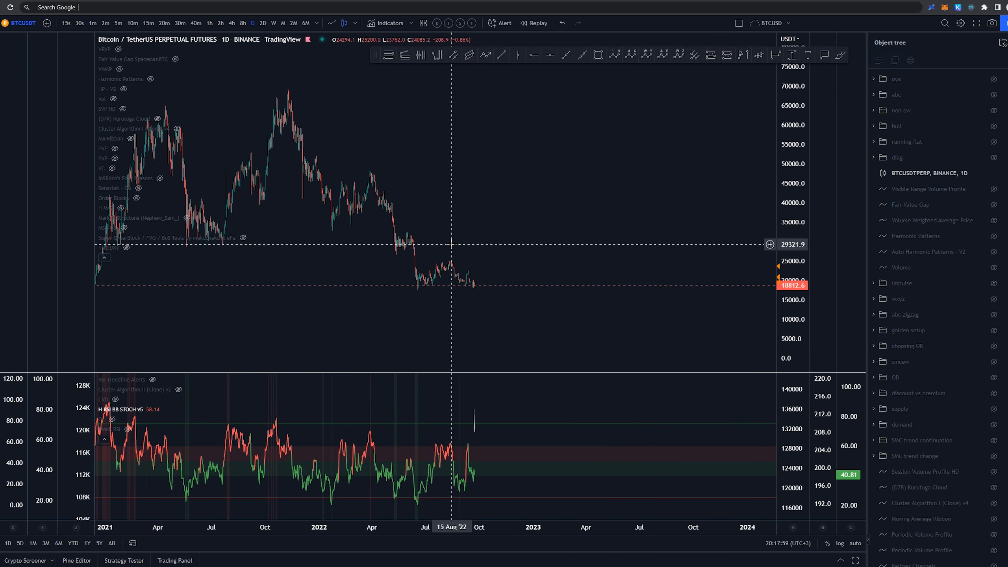
Brush a projected wave path from the recent lows, then switch BTCUSDT to the 1h timeframe
{"action": "left_click_drag", "start_coordinate": [294, 87], "coordinate": [345, 231]}
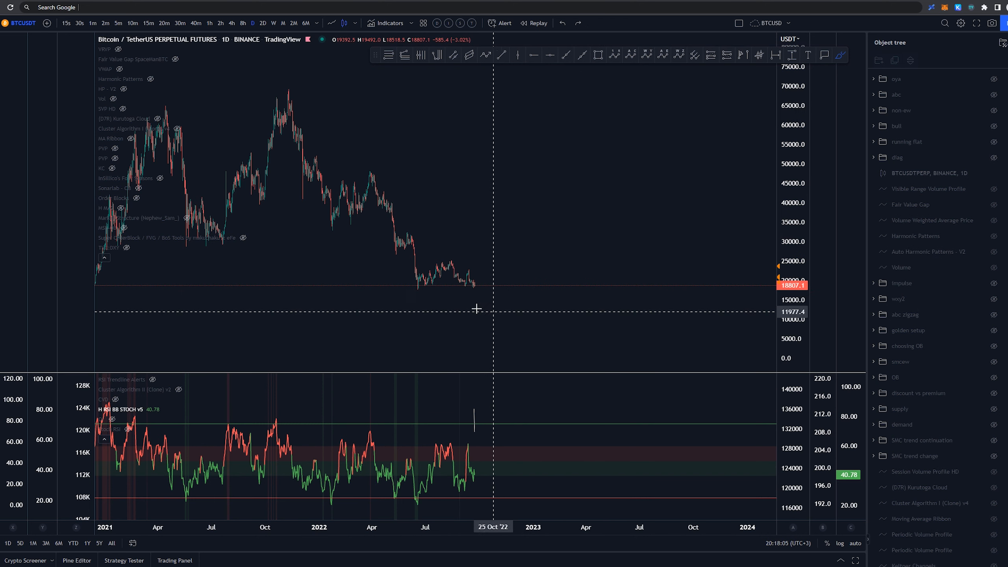
{"action": "left_click_drag", "start_coordinate": [418, 288], "coordinate": [466, 262]}
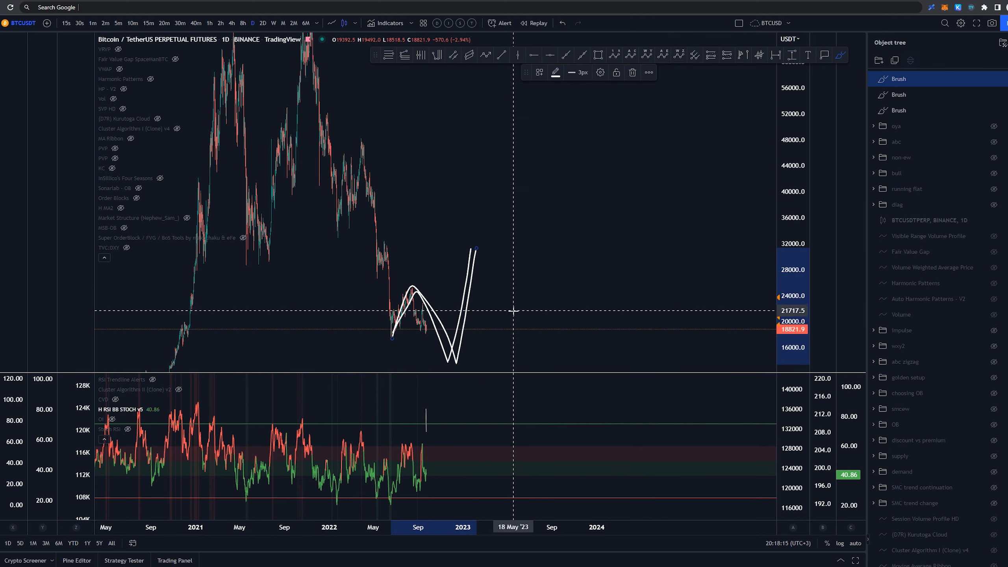
{"action": "mouse_move", "coordinate": [560, 356]}
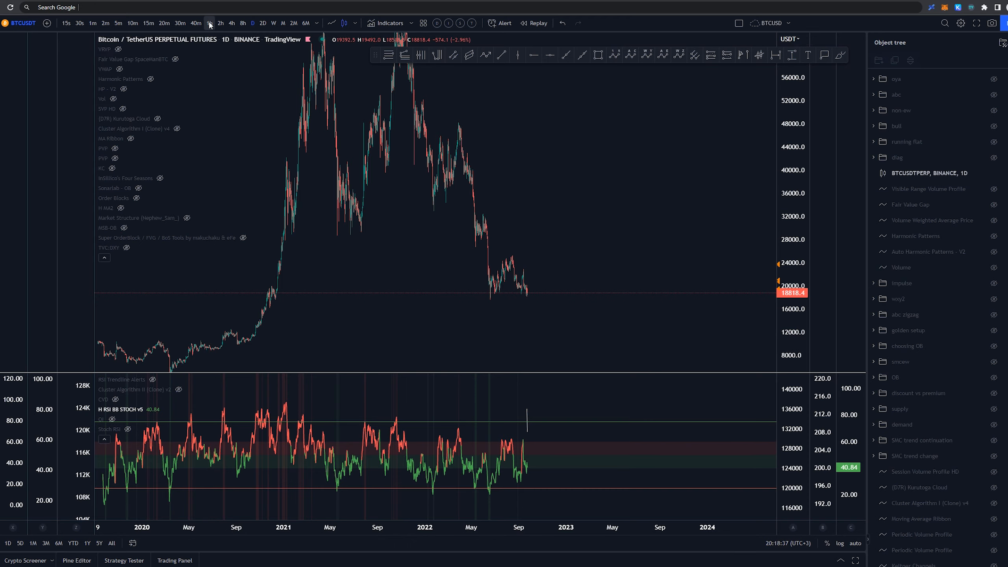
{"action": "left_click", "coordinate": [209, 23]}
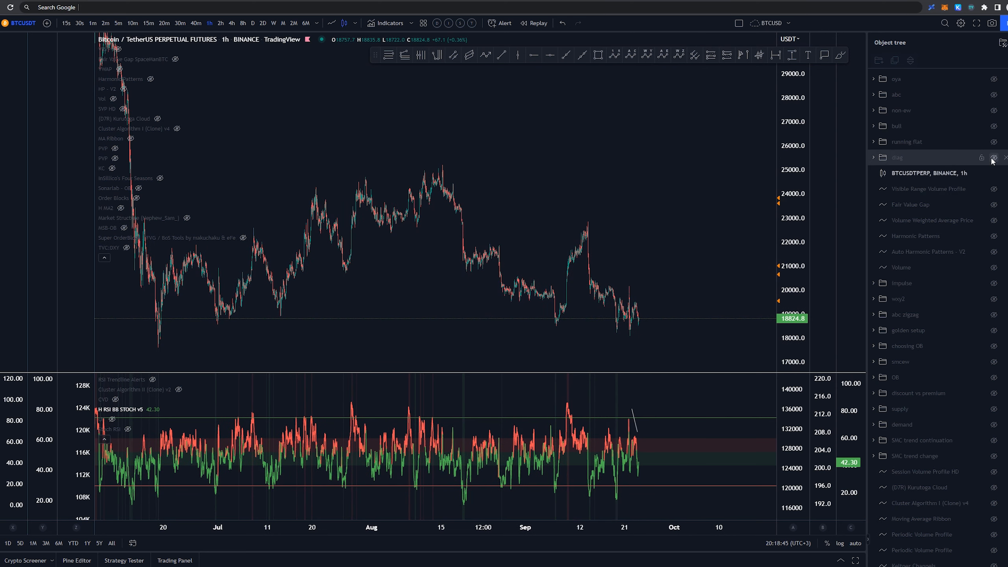
Unhide the diag folder and pan down to the 17,611–14,712 extension targets and back
{"action": "left_click", "coordinate": [995, 157]}
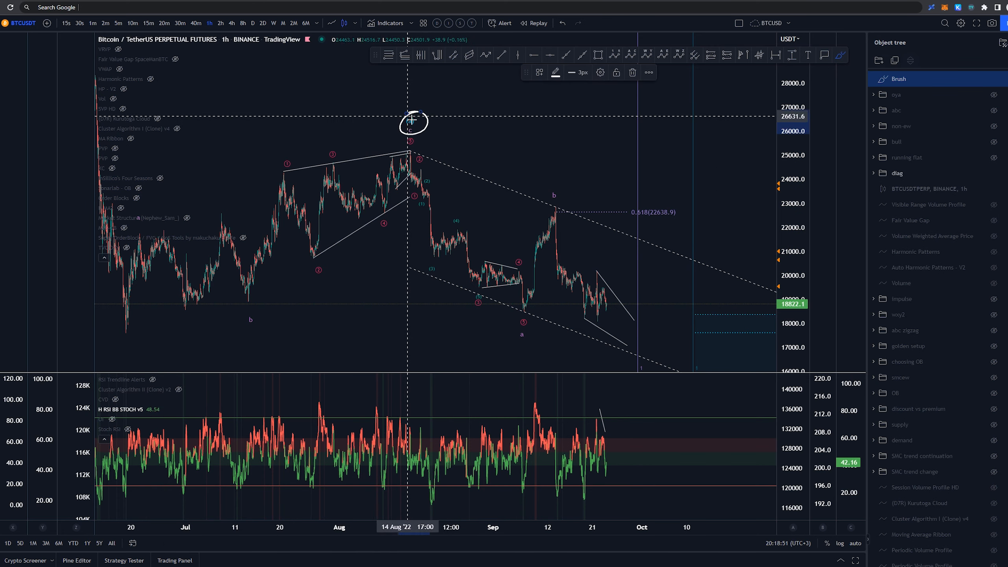
{"action": "left_click_drag", "start_coordinate": [413, 153], "coordinate": [554, 204]}
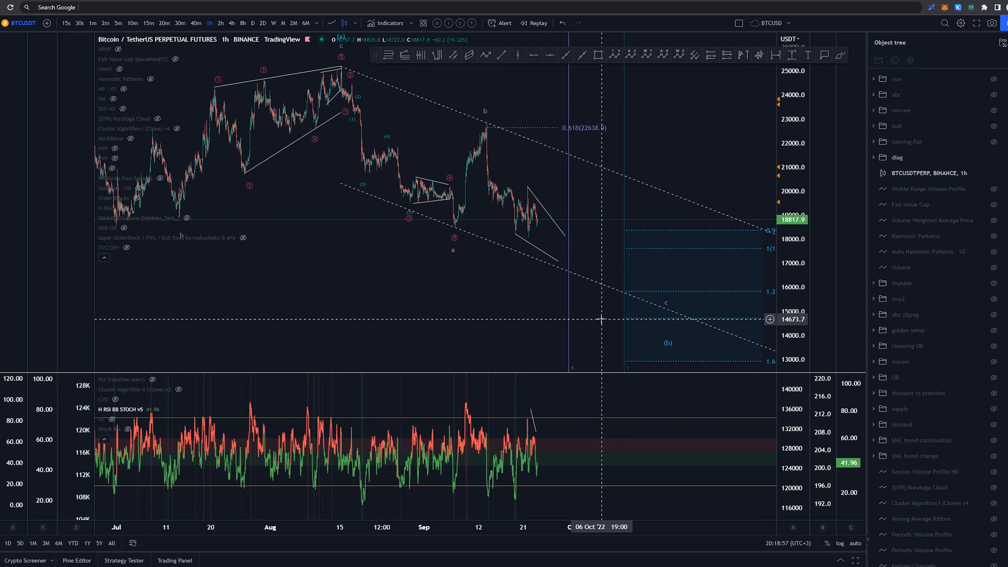
{"action": "left_click_drag", "start_coordinate": [620, 299], "coordinate": [700, 128]}
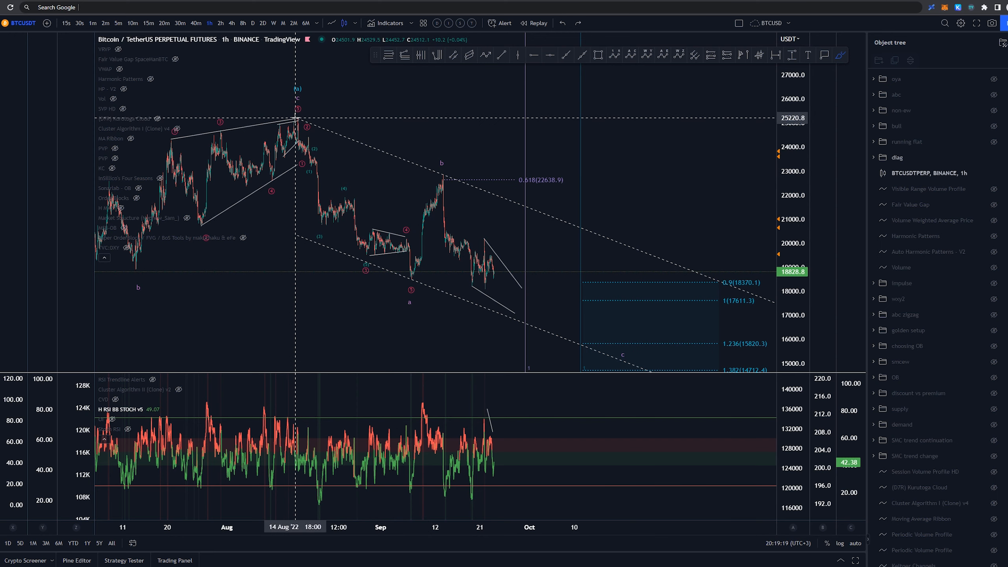
{"action": "left_click_drag", "start_coordinate": [298, 117], "coordinate": [412, 270]}
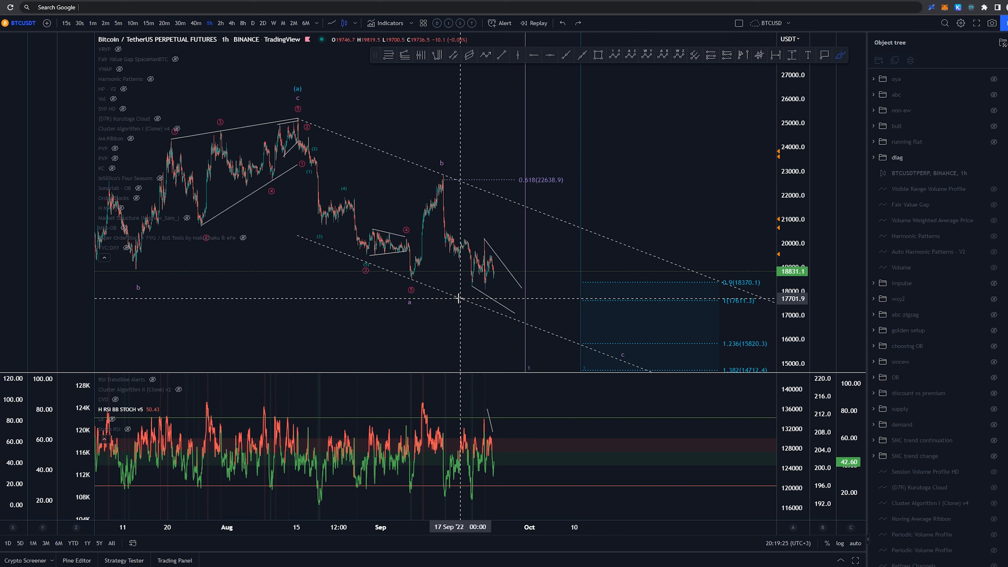
{"action": "left_click_drag", "start_coordinate": [411, 283], "coordinate": [561, 340]}
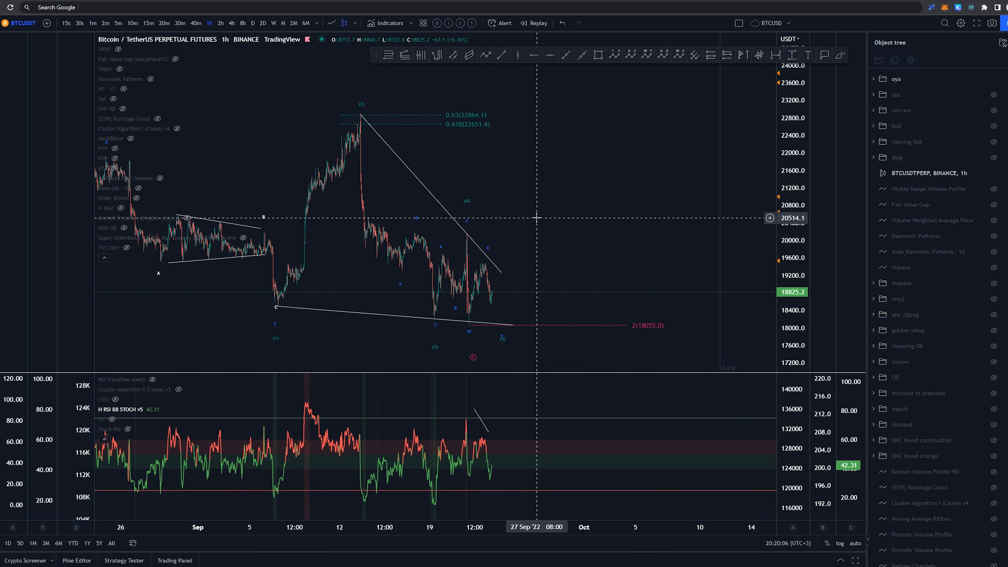
{"action": "mouse_move", "coordinate": [461, 302]}
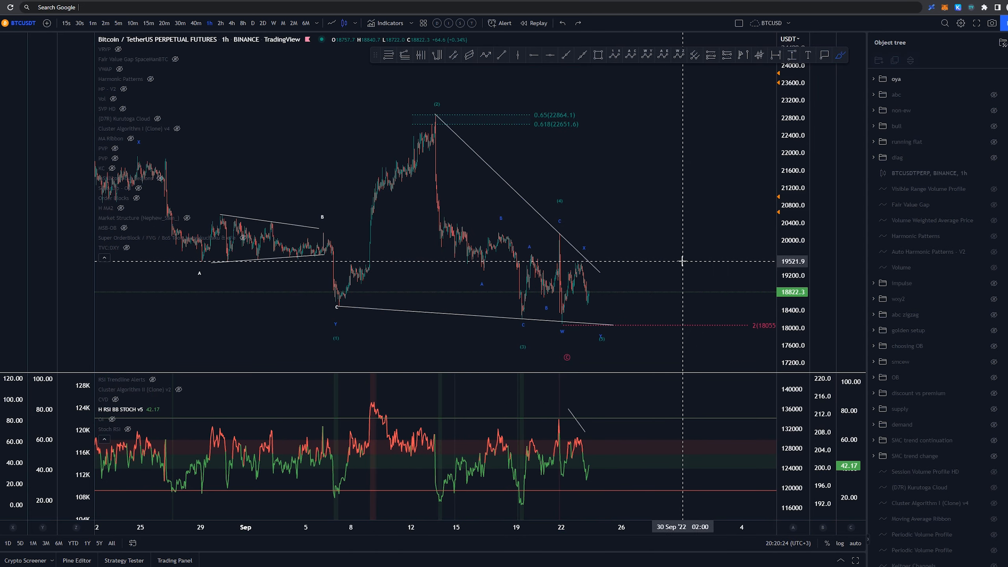
{"action": "mouse_move", "coordinate": [671, 228]}
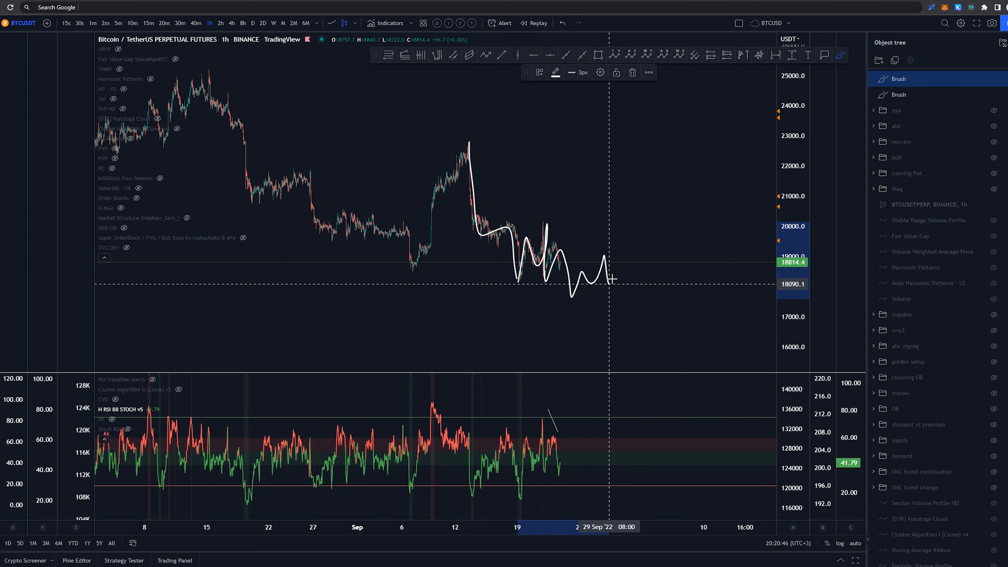
Brush a zigzag path dipping below the recent lows and rising again
{"action": "left_click_drag", "start_coordinate": [211, 67], "coordinate": [405, 265]}
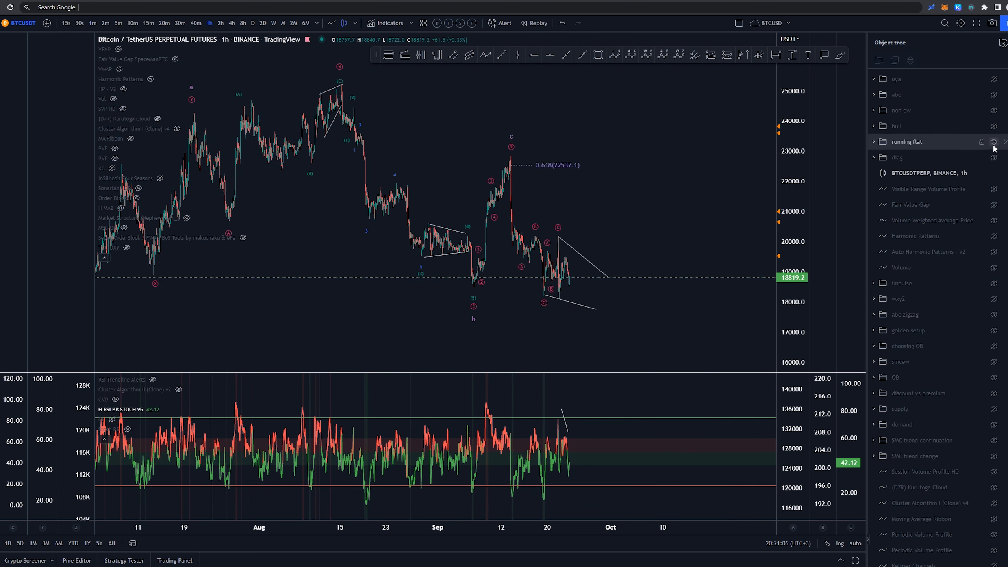
{"action": "mouse_move", "coordinate": [579, 244]}
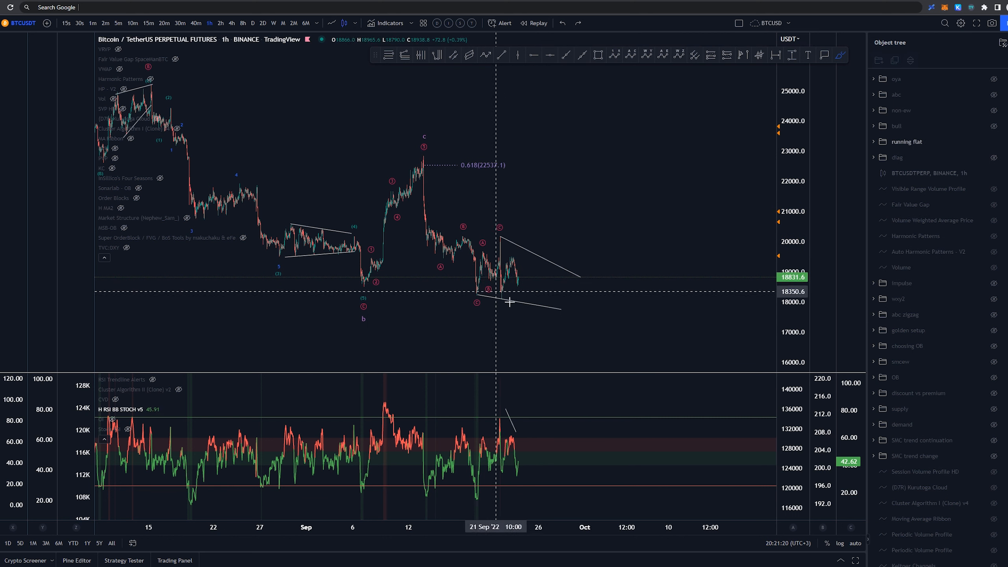
Pan the chart to view the running-flat wedge converging near 18,400
{"action": "left_click_drag", "start_coordinate": [498, 300], "coordinate": [559, 303]}
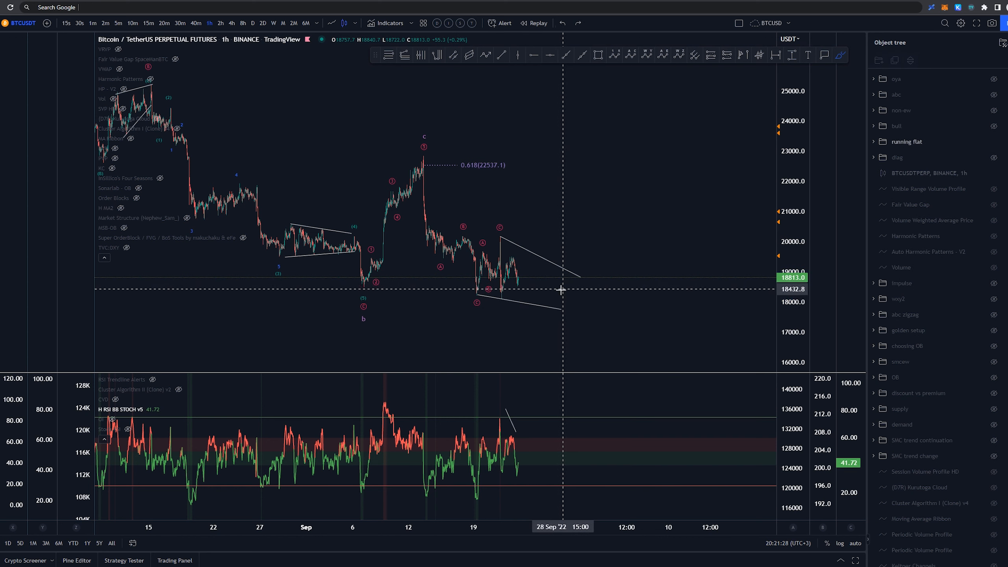
{"action": "mouse_move", "coordinate": [521, 266]}
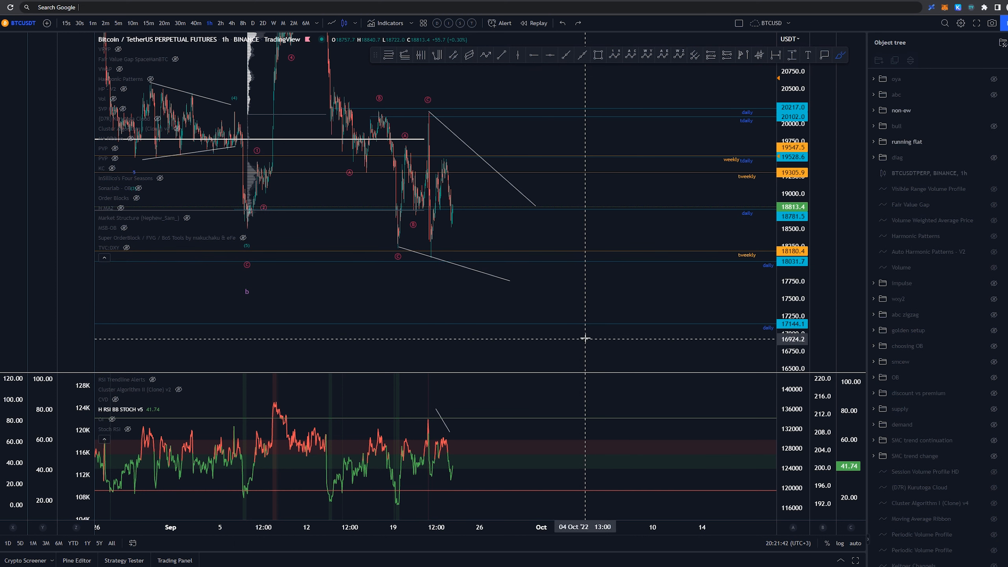
{"action": "mouse_move", "coordinate": [594, 334]}
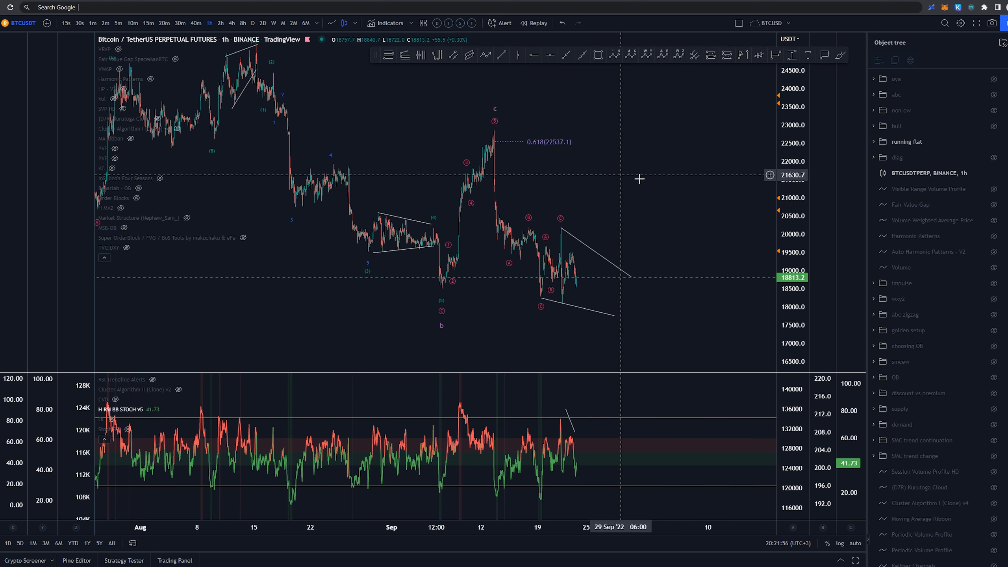
{"action": "mouse_move", "coordinate": [654, 186]}
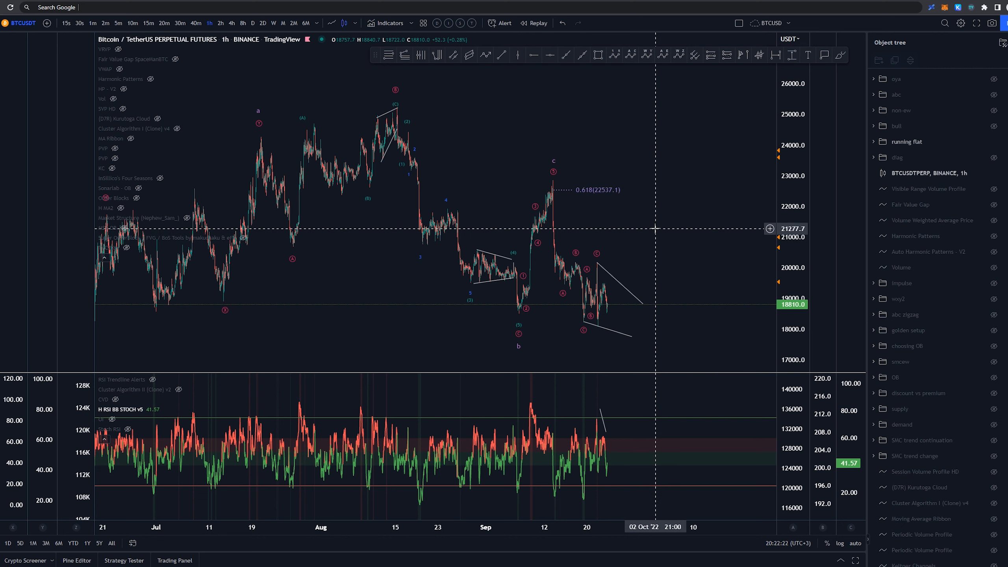
{"action": "mouse_move", "coordinate": [682, 225]}
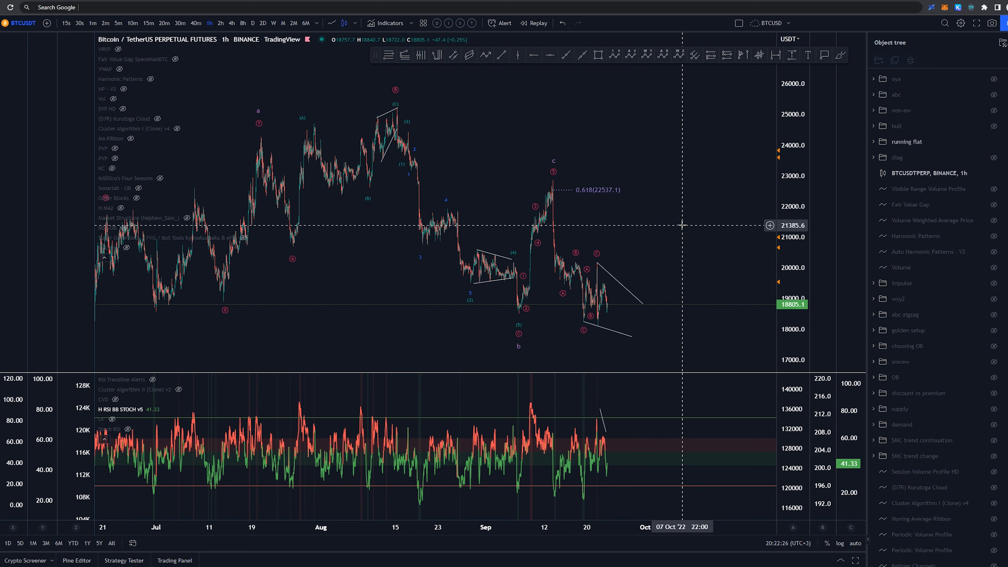